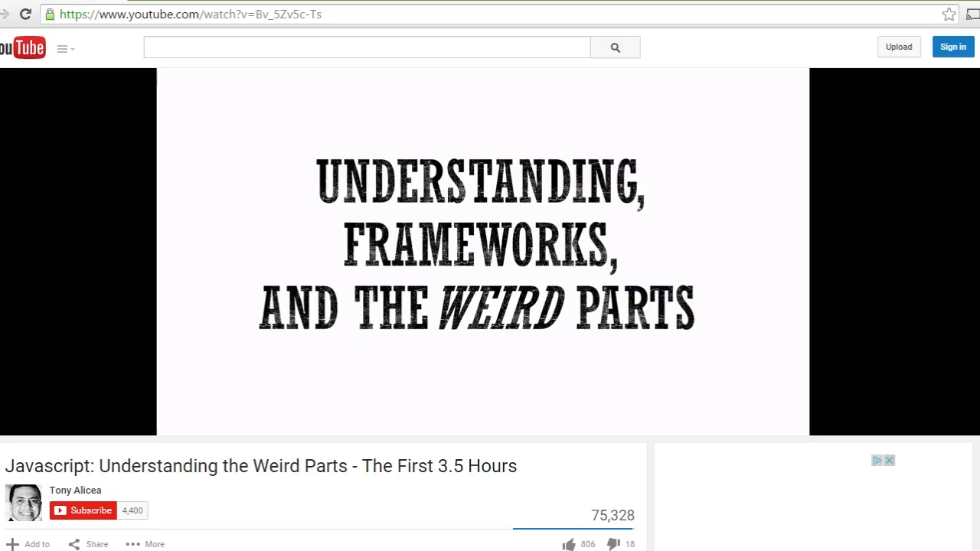
{"action": "scroll", "scroll_direction": "down", "scroll_amount": 3}
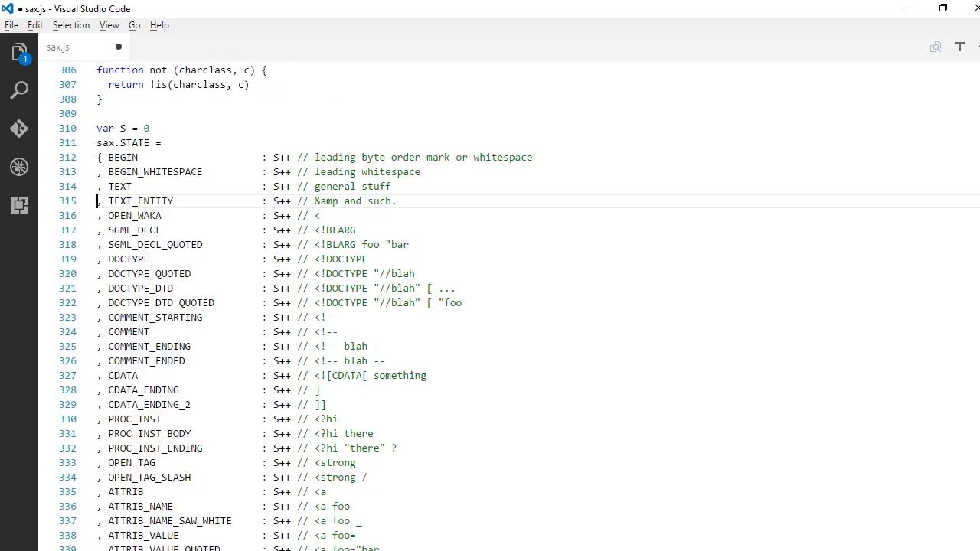
{"action": "scroll", "scroll_direction": "down", "scroll_amount": 3}
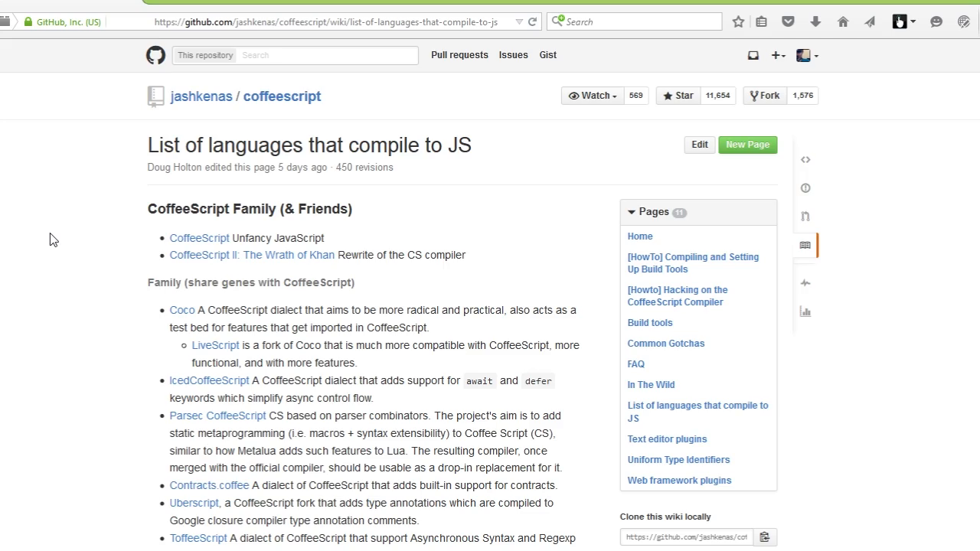
{"action": "scroll", "scroll_direction": "down", "scroll_amount": 3}
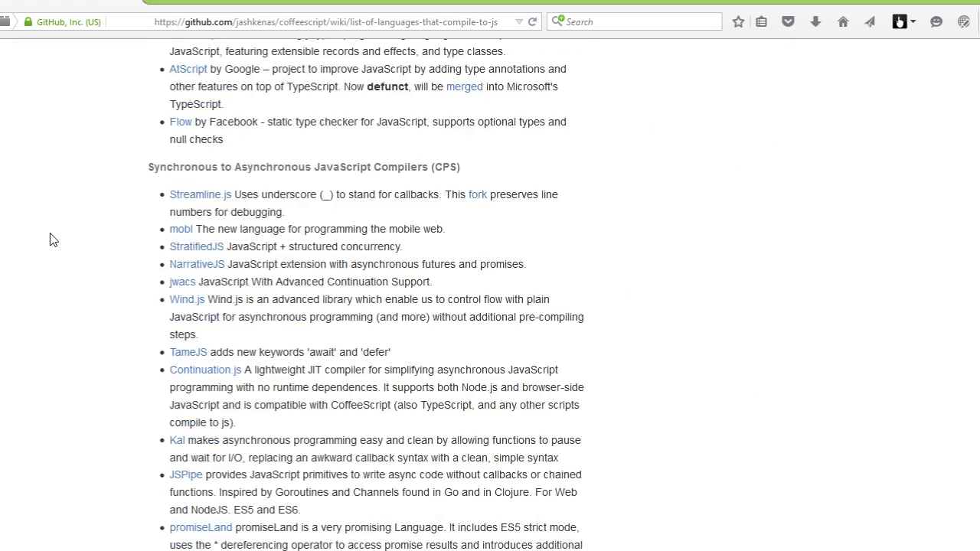
{"action": "scroll", "scroll_direction": "down", "scroll_amount": 3}
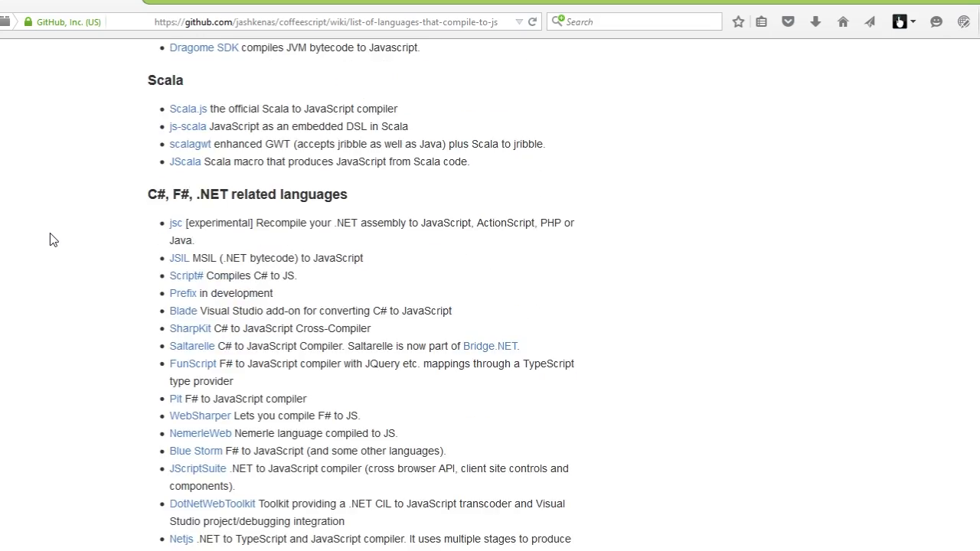
{"action": "scroll", "scroll_direction": "down", "scroll_amount": 3}
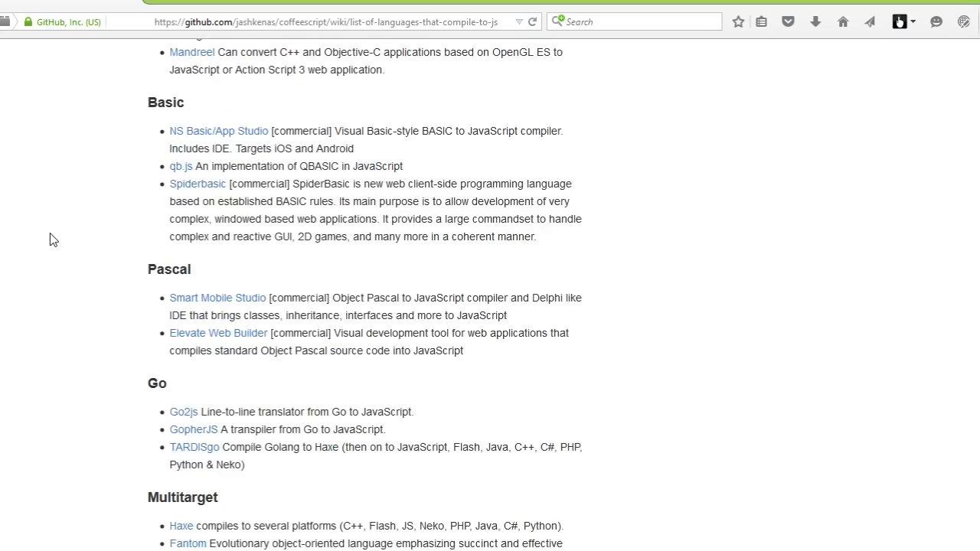
{"action": "scroll", "scroll_direction": "down", "scroll_amount": 3}
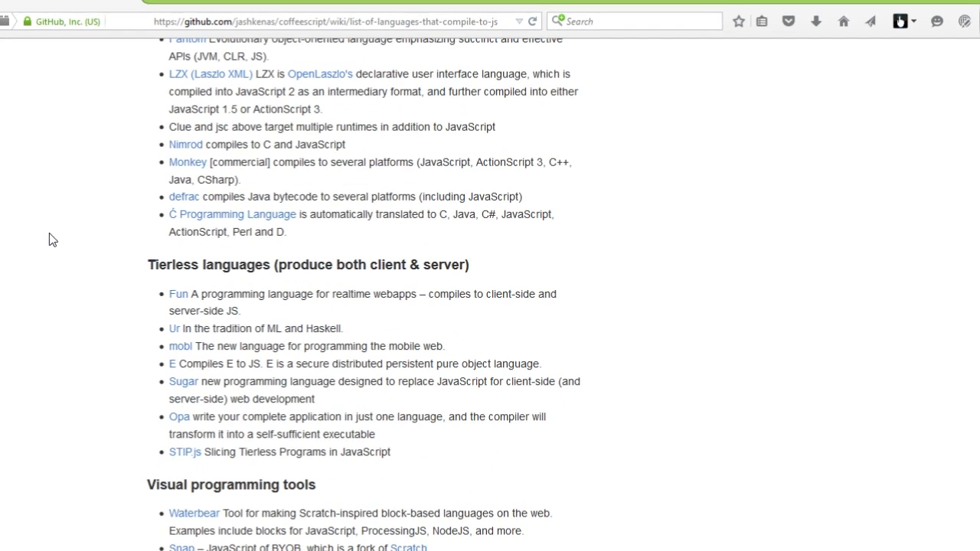
{"action": "scroll", "scroll_direction": "down", "scroll_amount": 3}
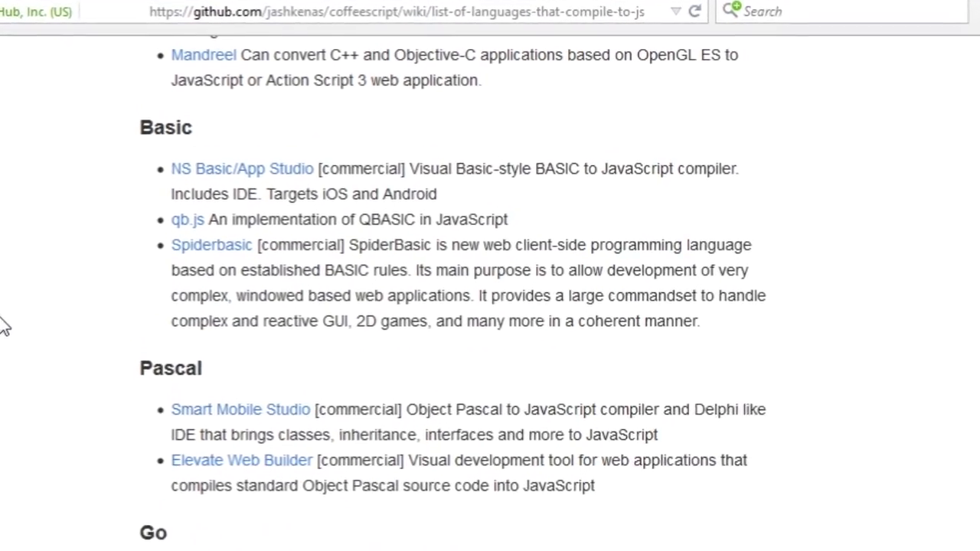